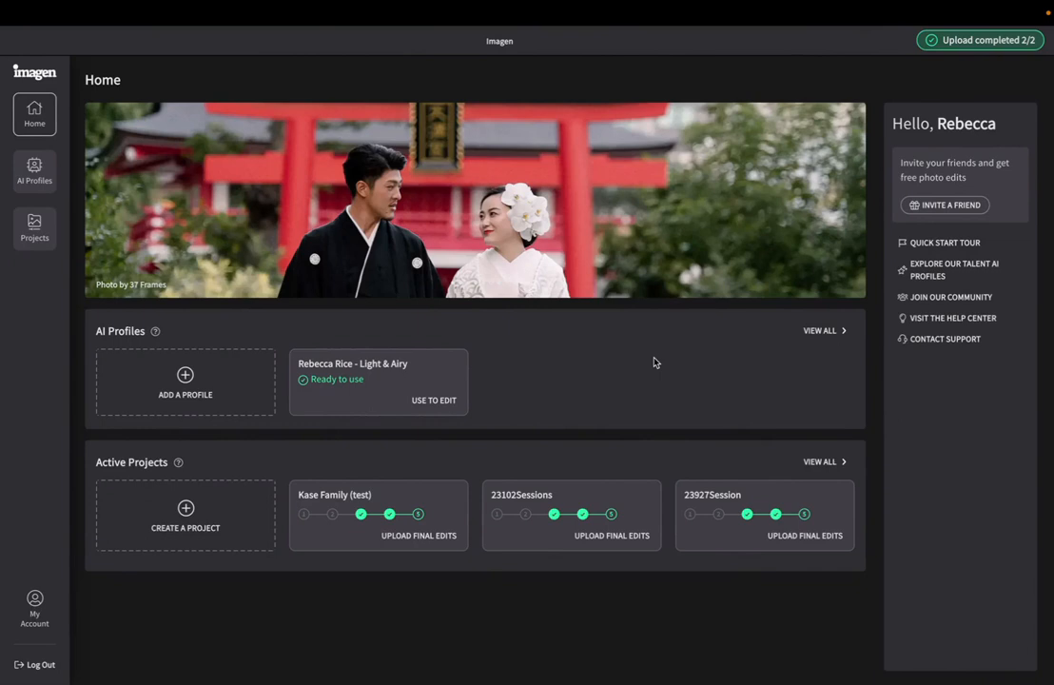
pyautogui.moveTo(239, 324)
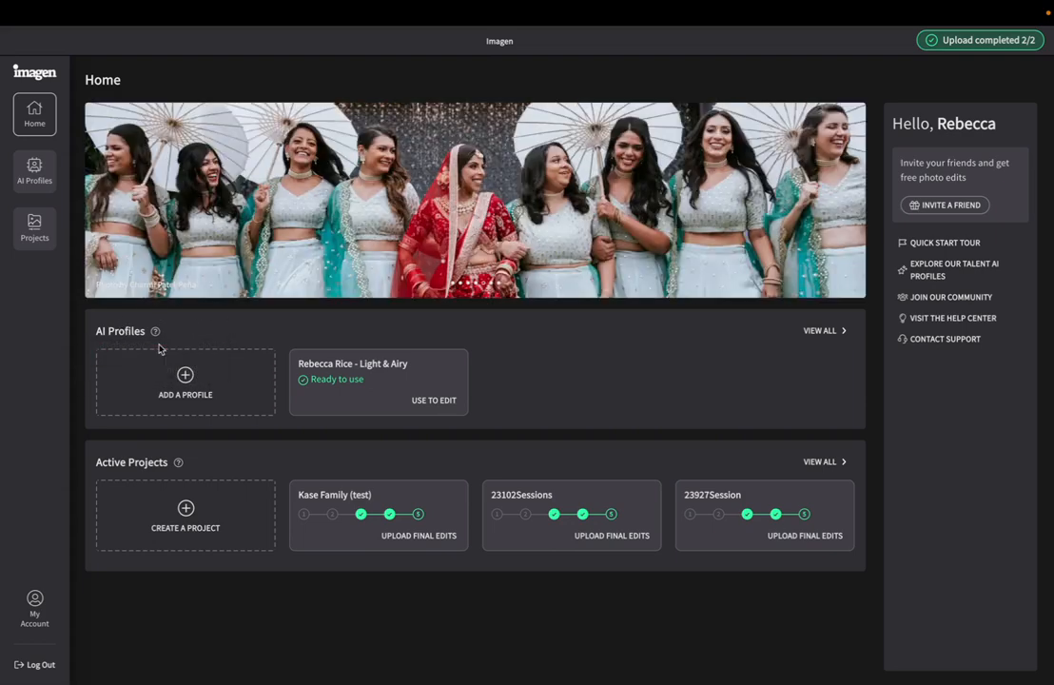
pyautogui.moveTo(76, 365)
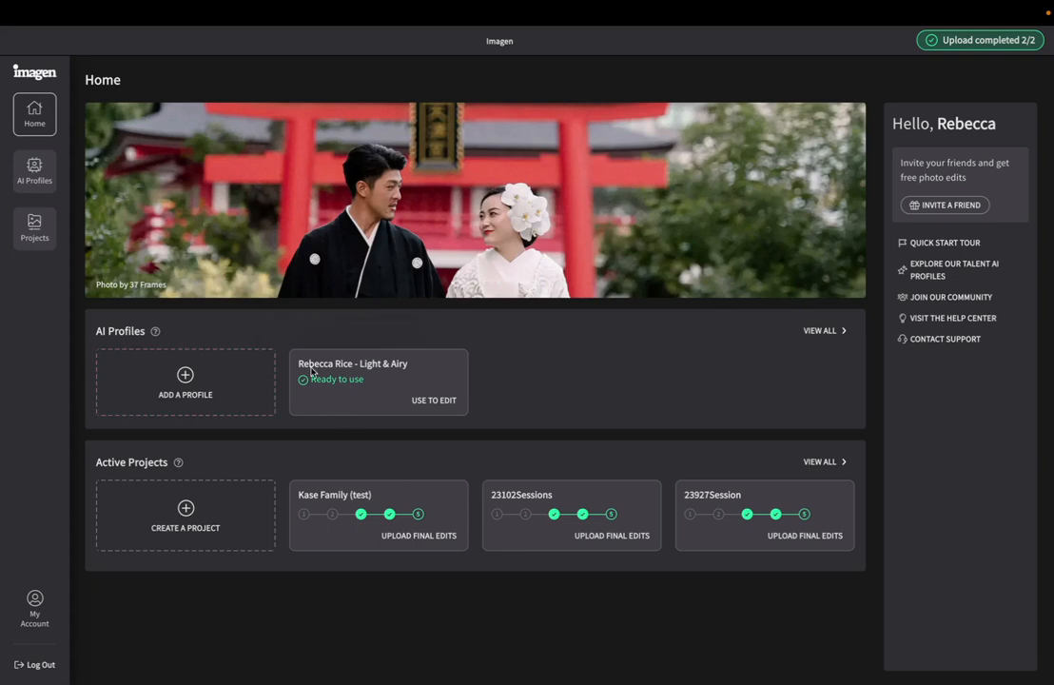
pyautogui.moveTo(495, 403)
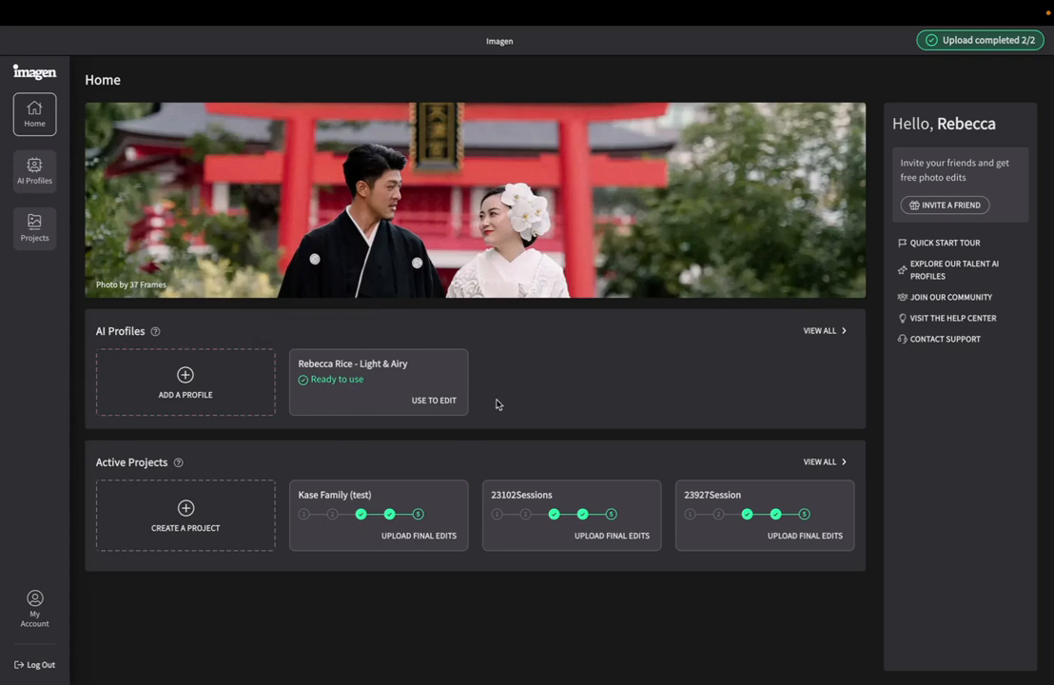
# Start a new AI profile from the Add a Profile card, showing Lite Personal, Personal and Talent options
pyautogui.click(185, 381)
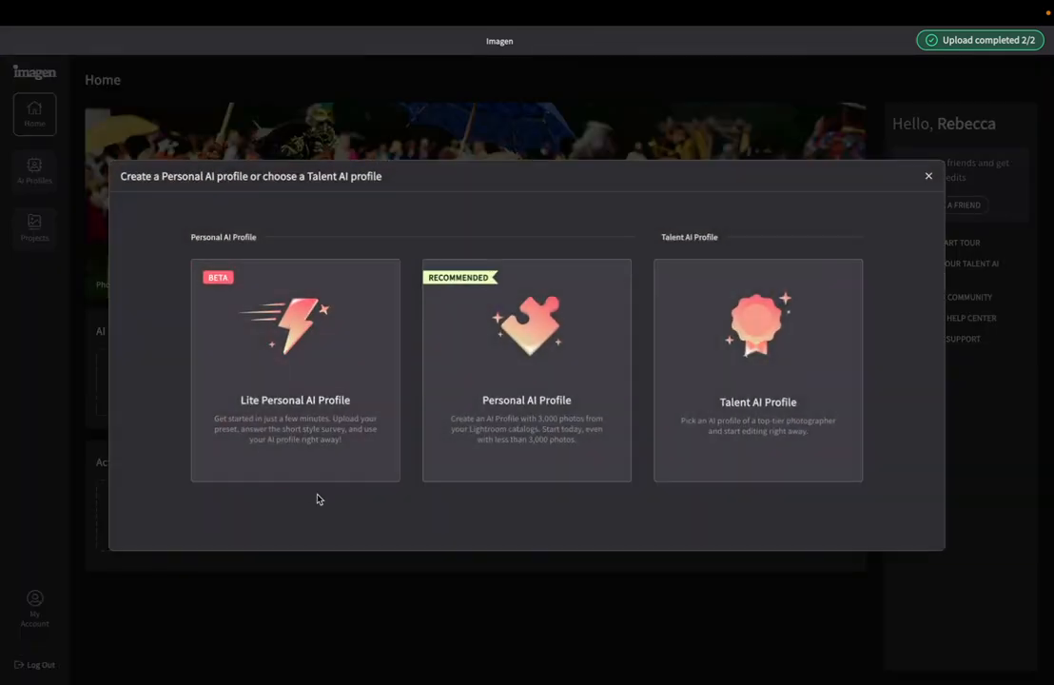
pyautogui.moveTo(723, 529)
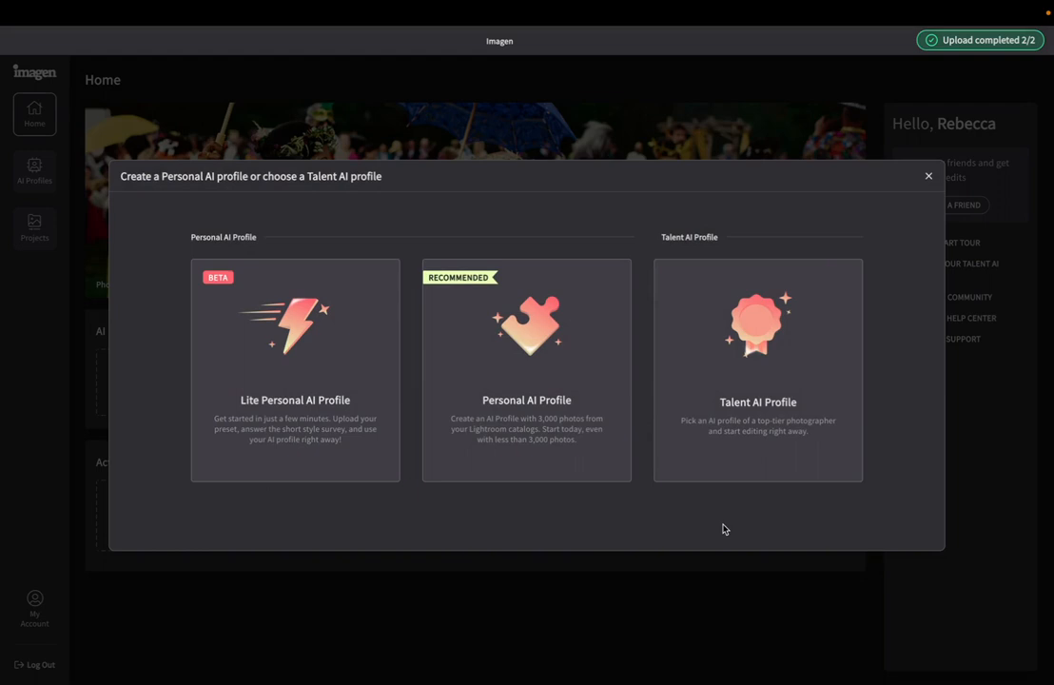
pyautogui.moveTo(224, 392)
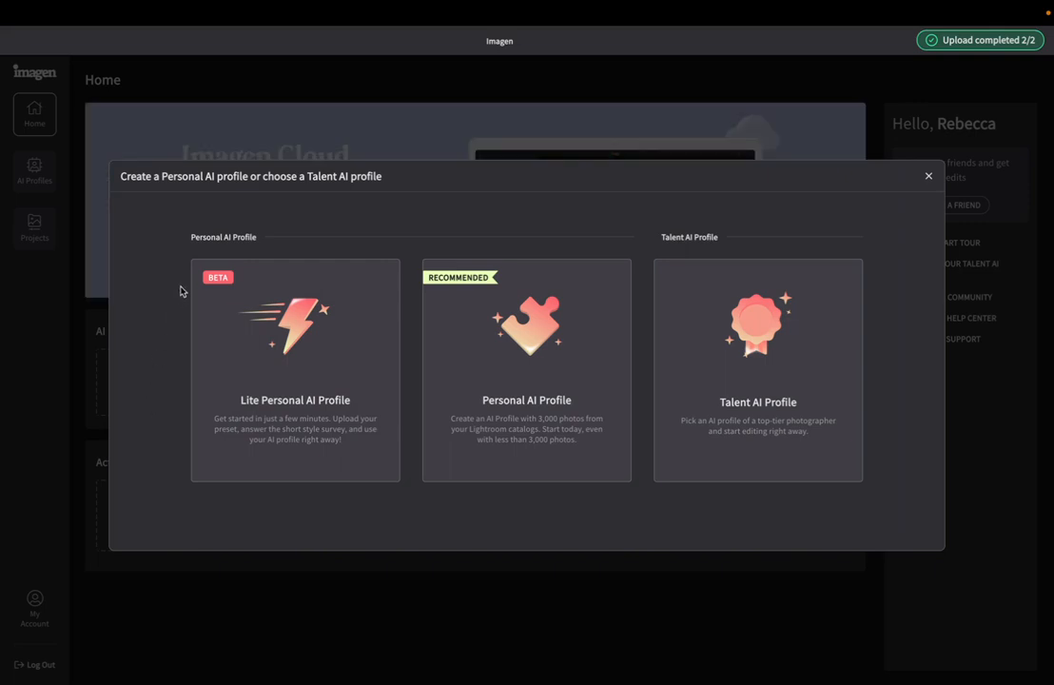
pyautogui.moveTo(150, 464)
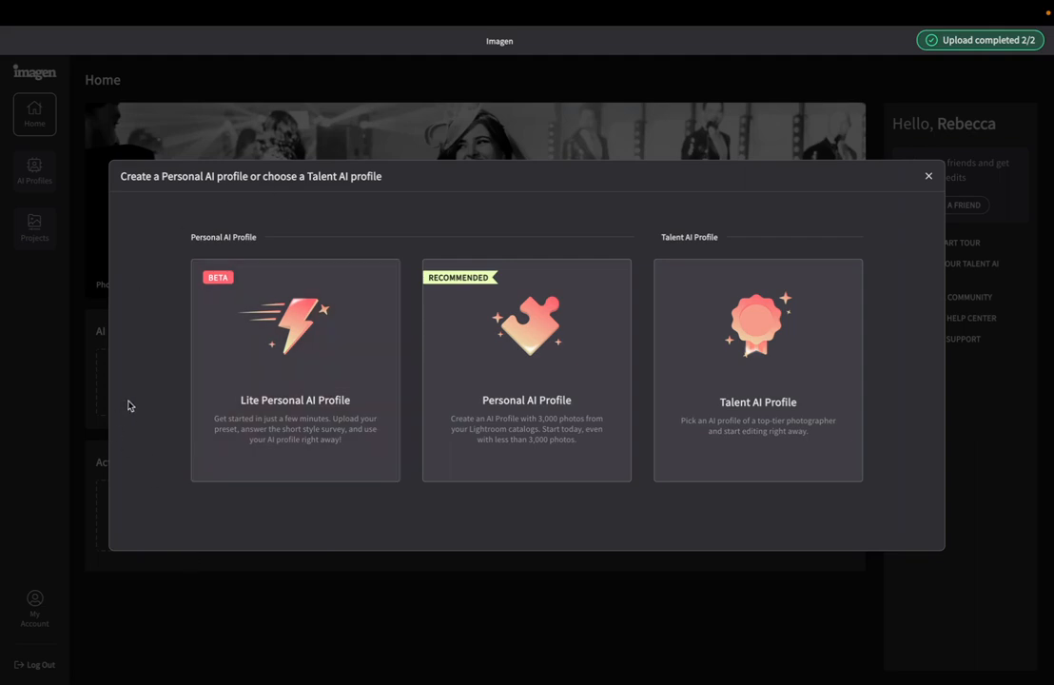
pyautogui.moveTo(145, 274)
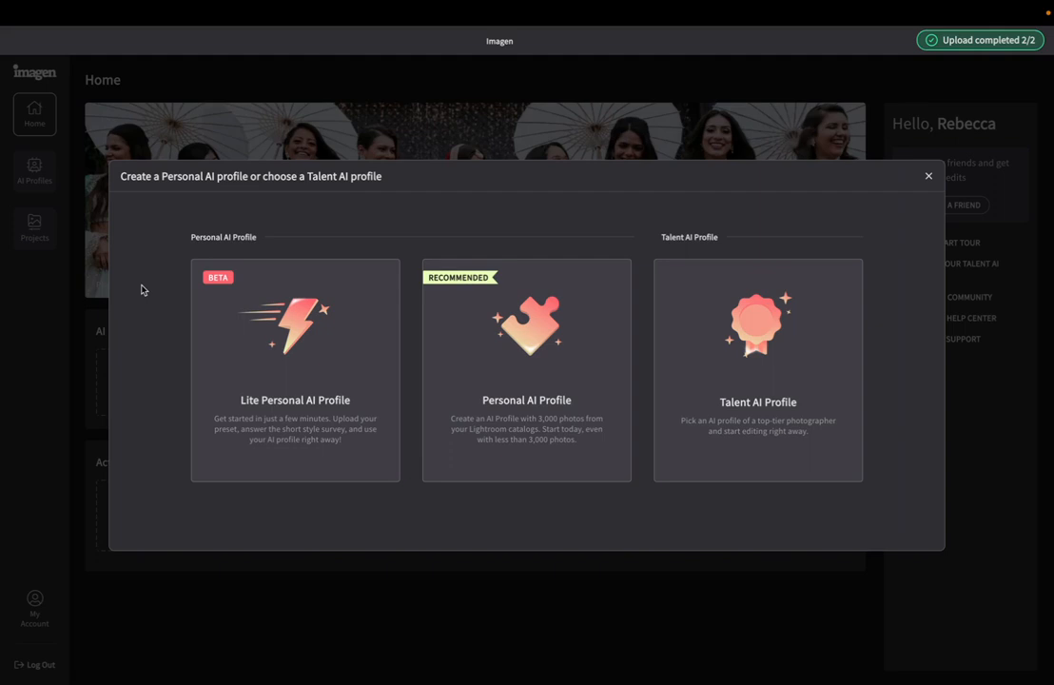
pyautogui.moveTo(198, 251)
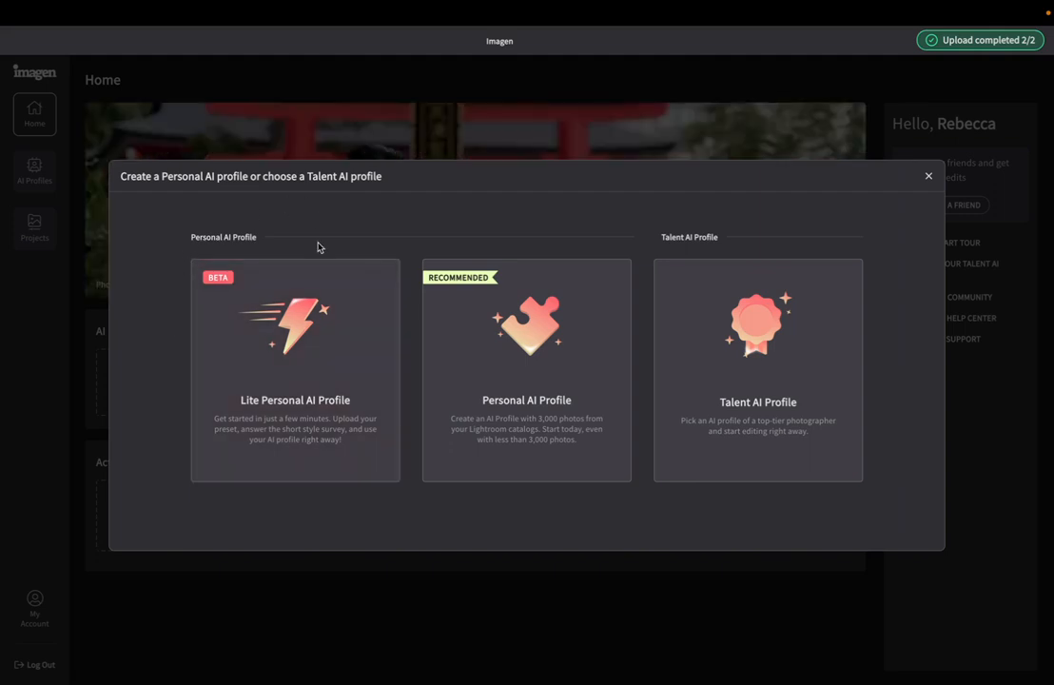
pyautogui.moveTo(415, 680)
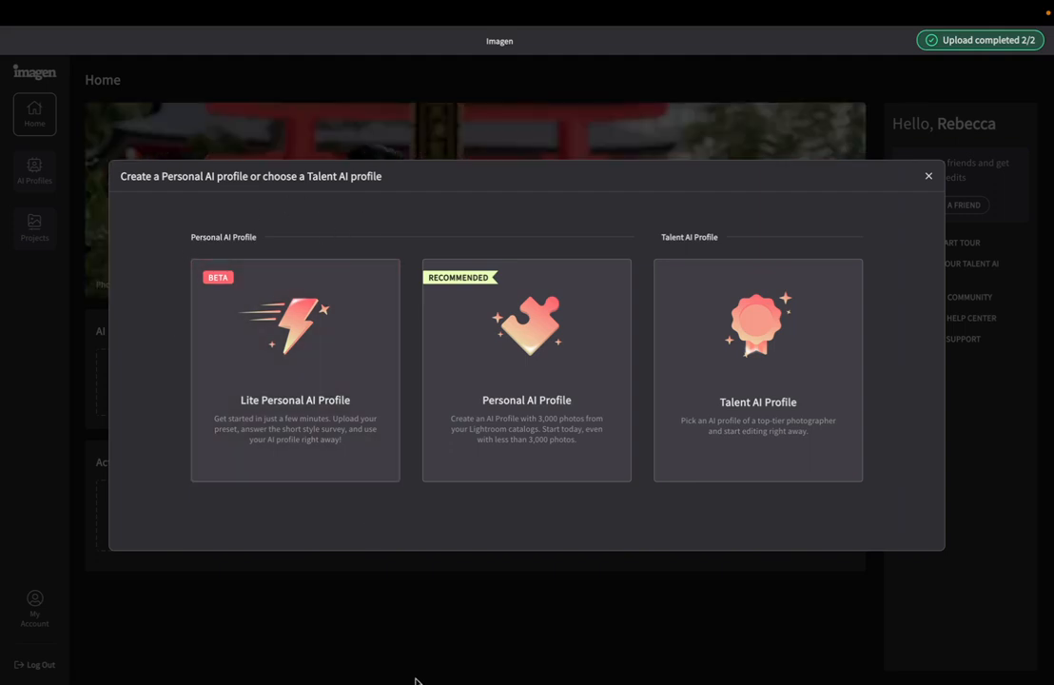
pyautogui.moveTo(552, 522)
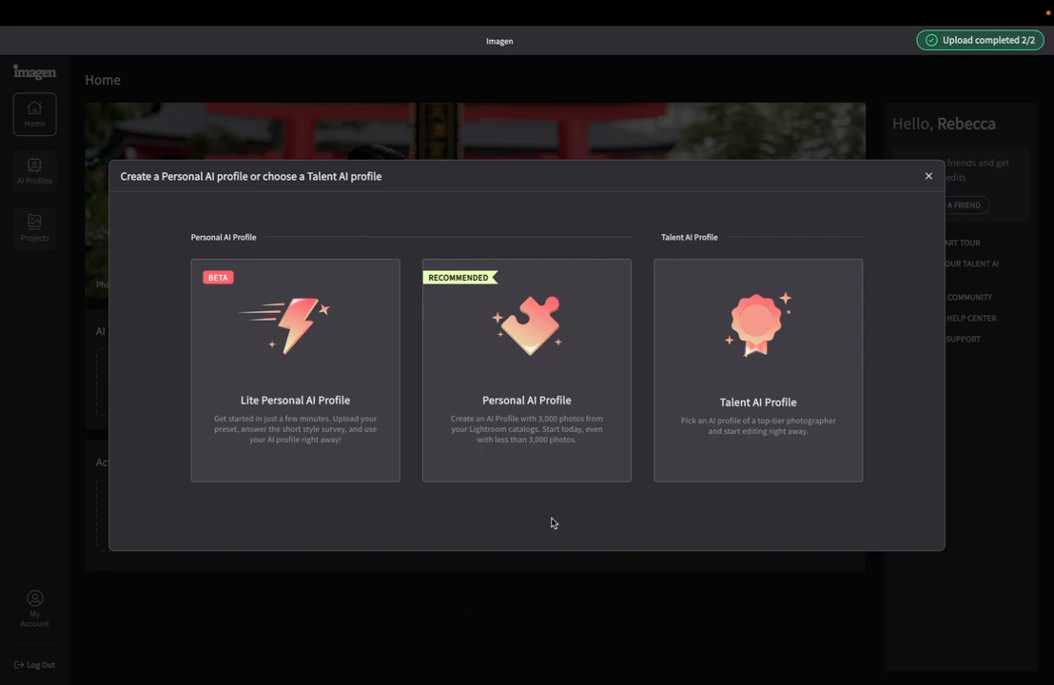
pyautogui.moveTo(522, 514)
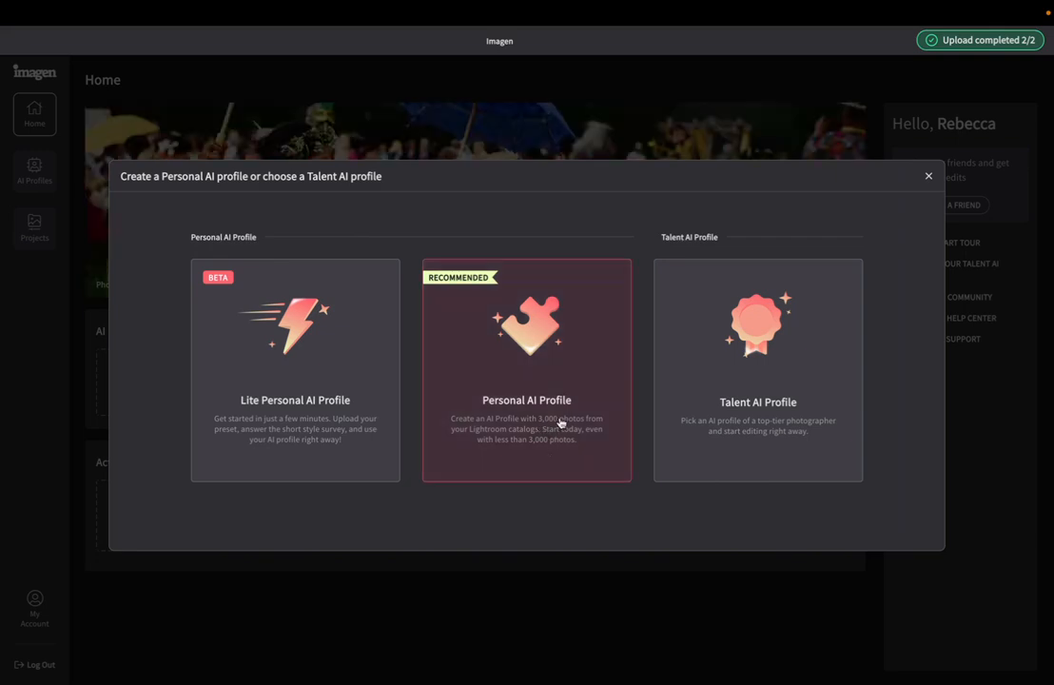
pyautogui.moveTo(535, 514)
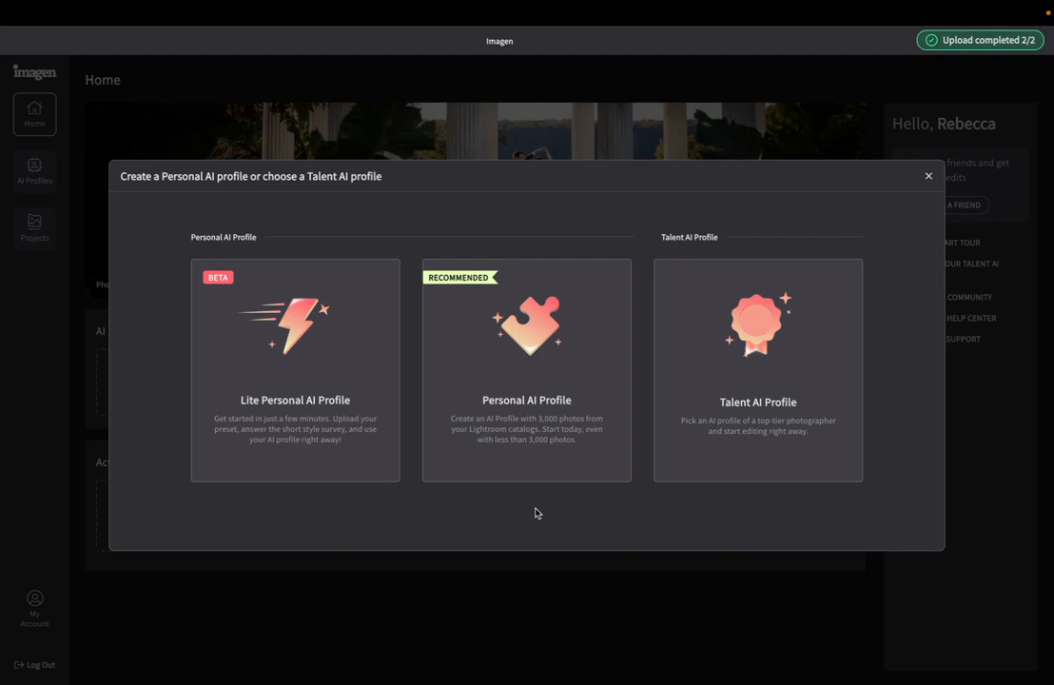
pyautogui.moveTo(532, 542)
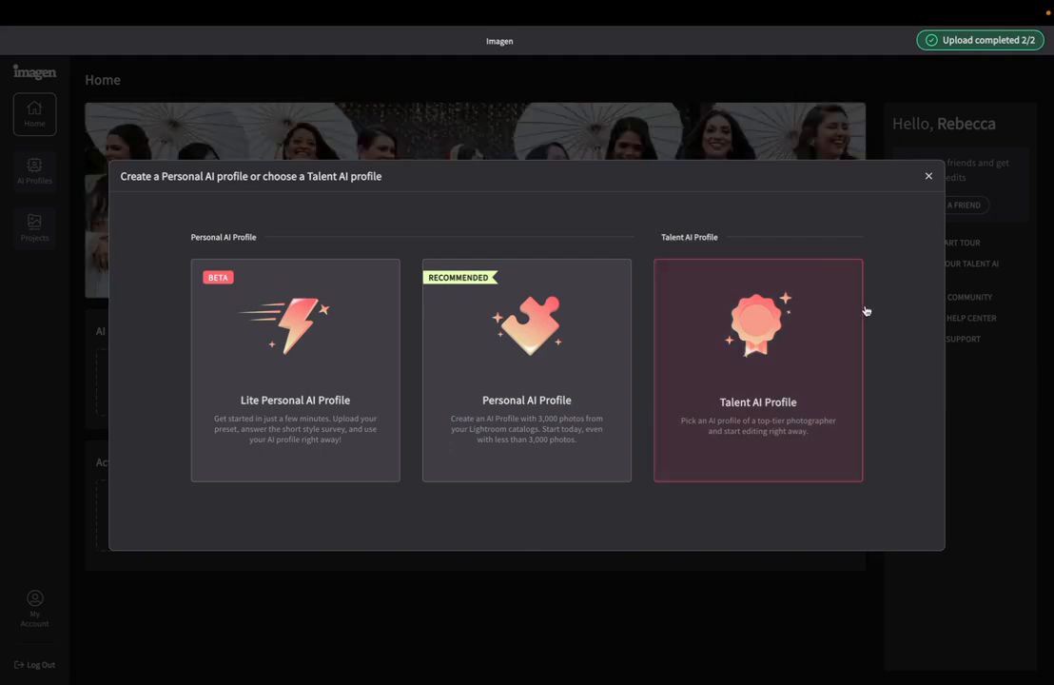
pyautogui.moveTo(886, 274)
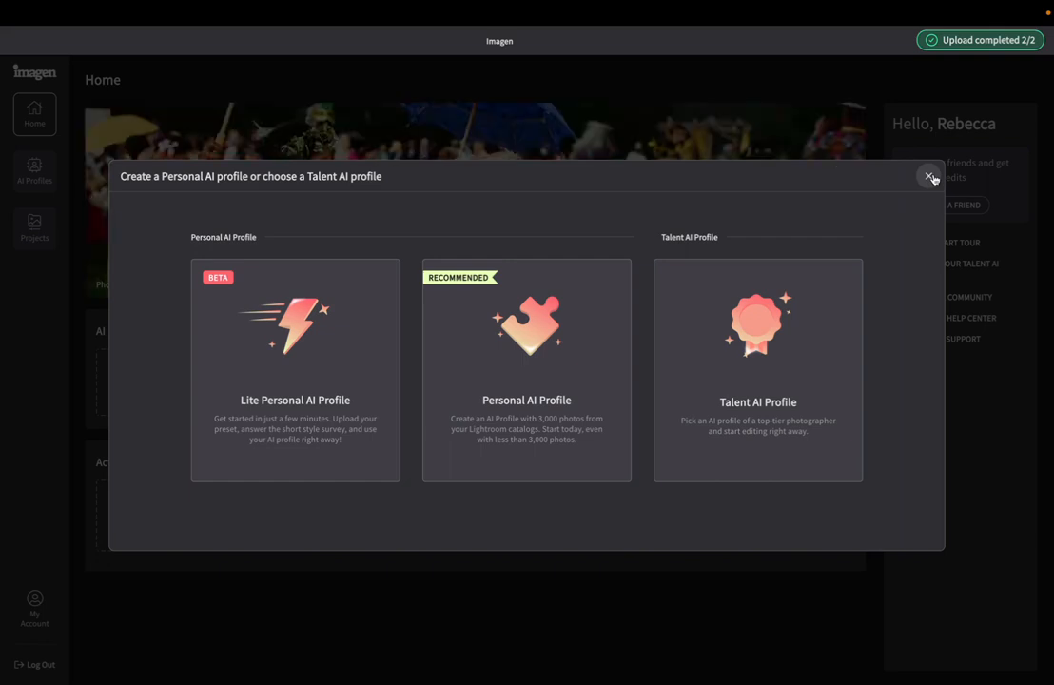
# Close the profile-type dialog, returning home with the Rebecca Rice – Light & Airy profile ready
pyautogui.click(931, 179)
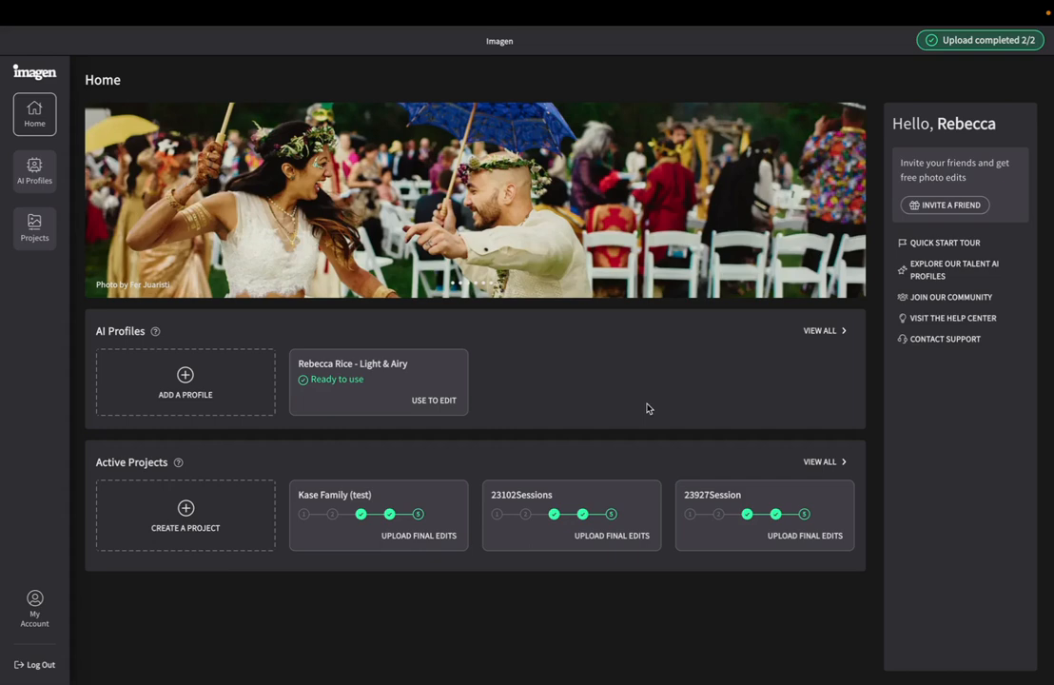
pyautogui.moveTo(348, 414)
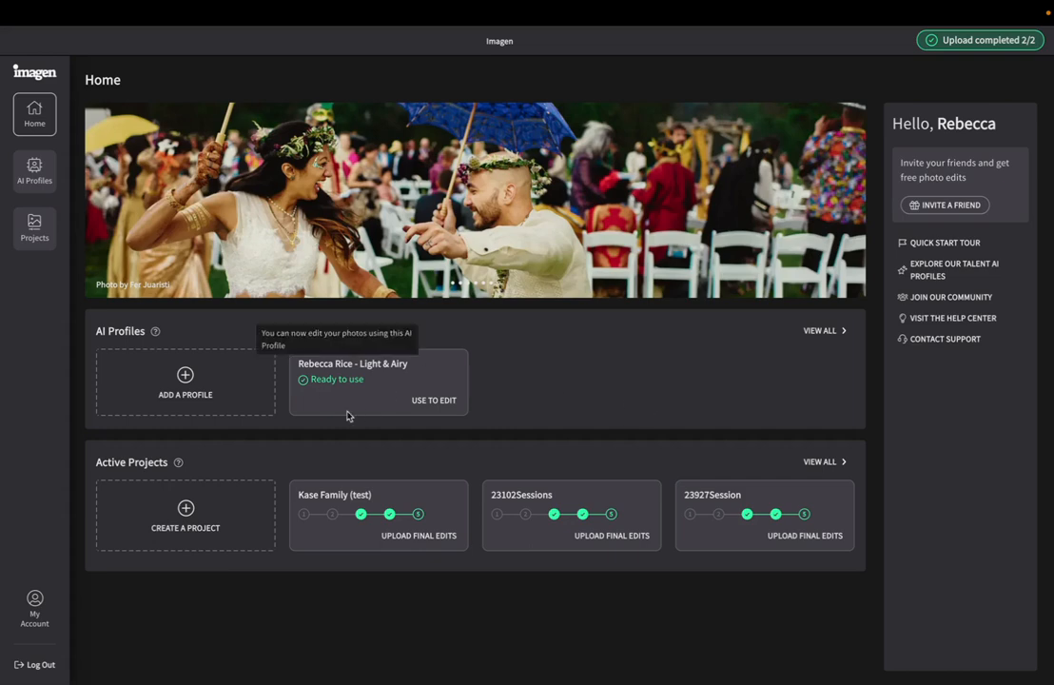
pyautogui.moveTo(494, 365)
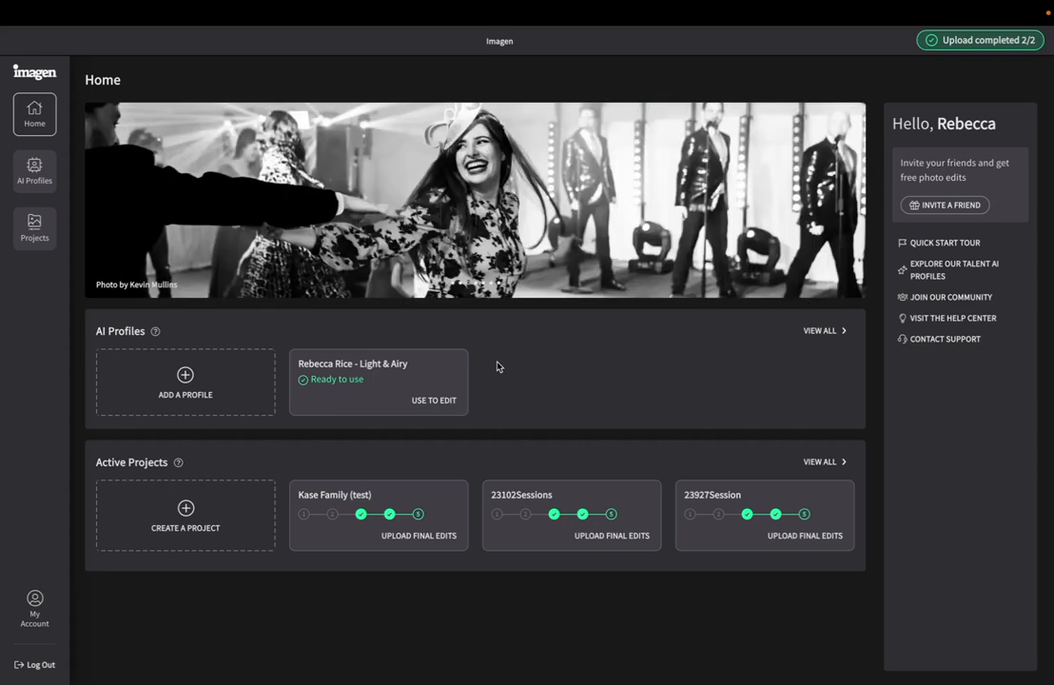
pyautogui.moveTo(502, 400)
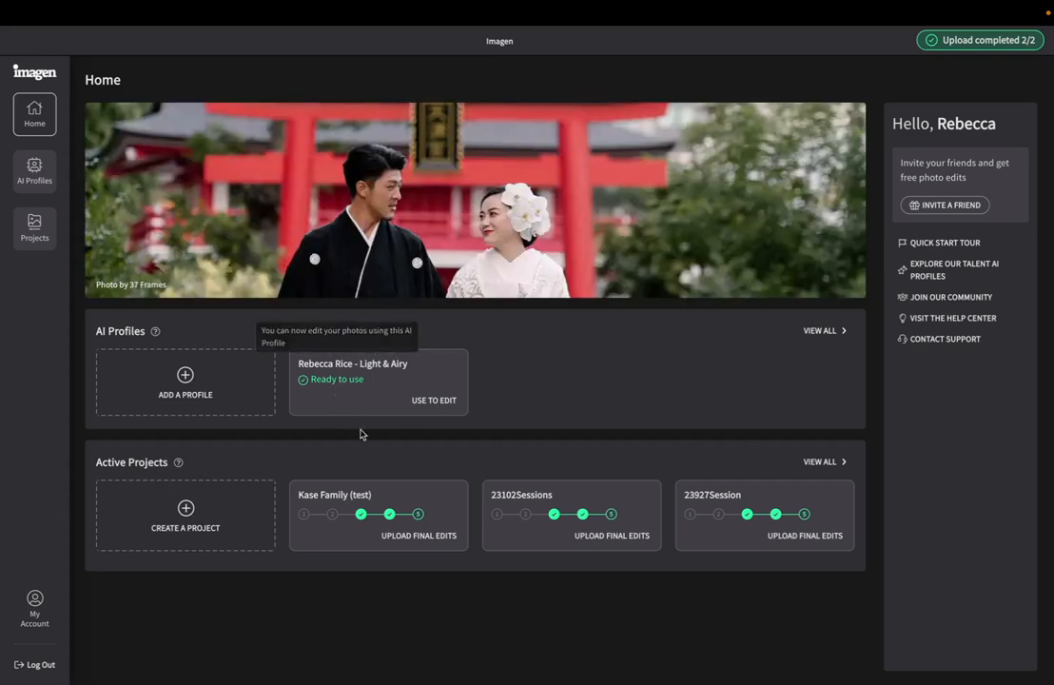
pyautogui.moveTo(487, 367)
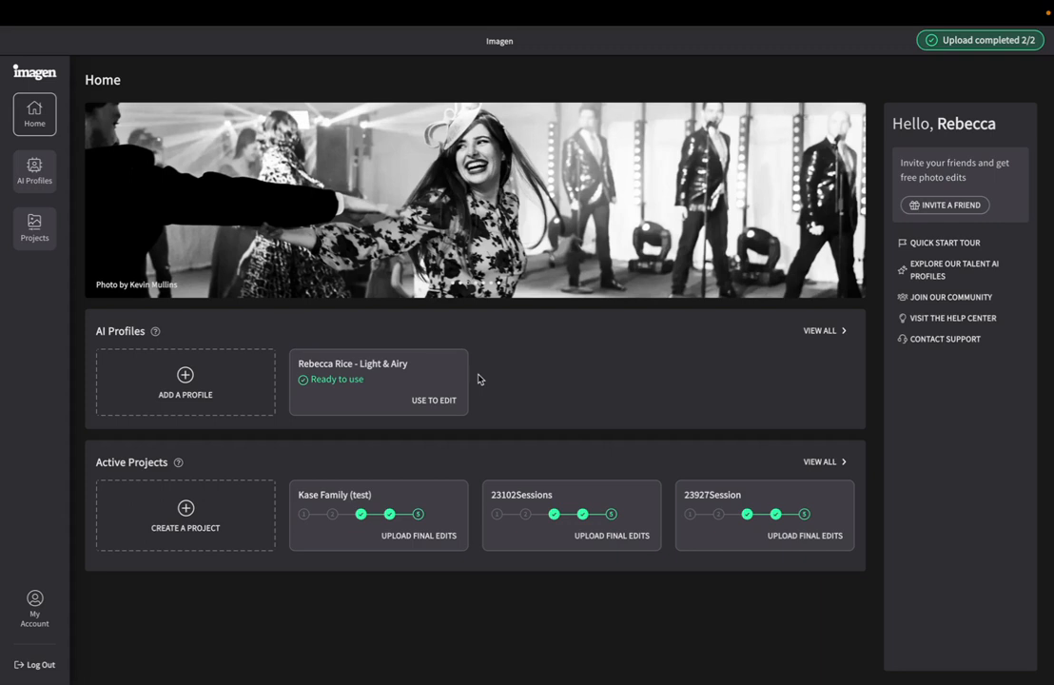
pyautogui.moveTo(380, 342)
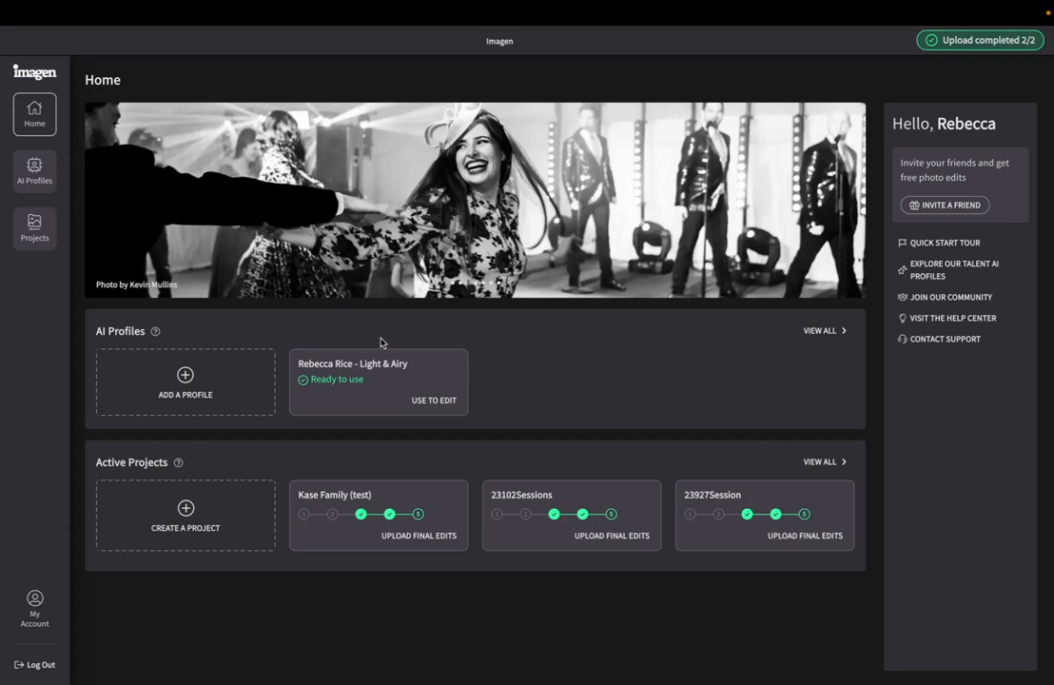
pyautogui.moveTo(536, 357)
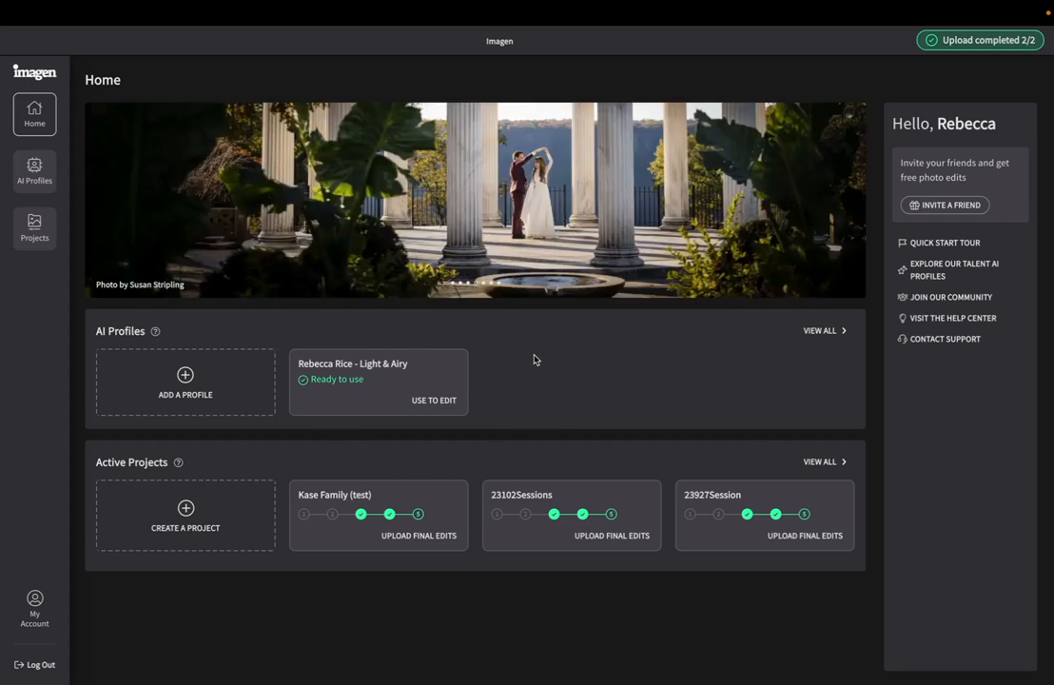
pyautogui.moveTo(474, 362)
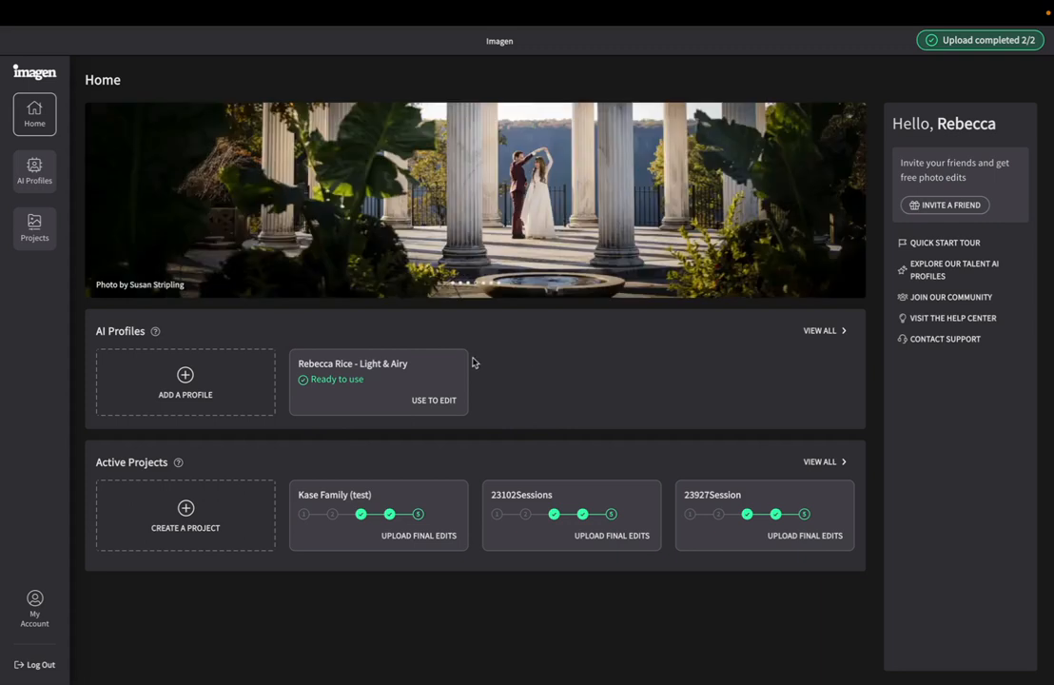
pyautogui.moveTo(498, 384)
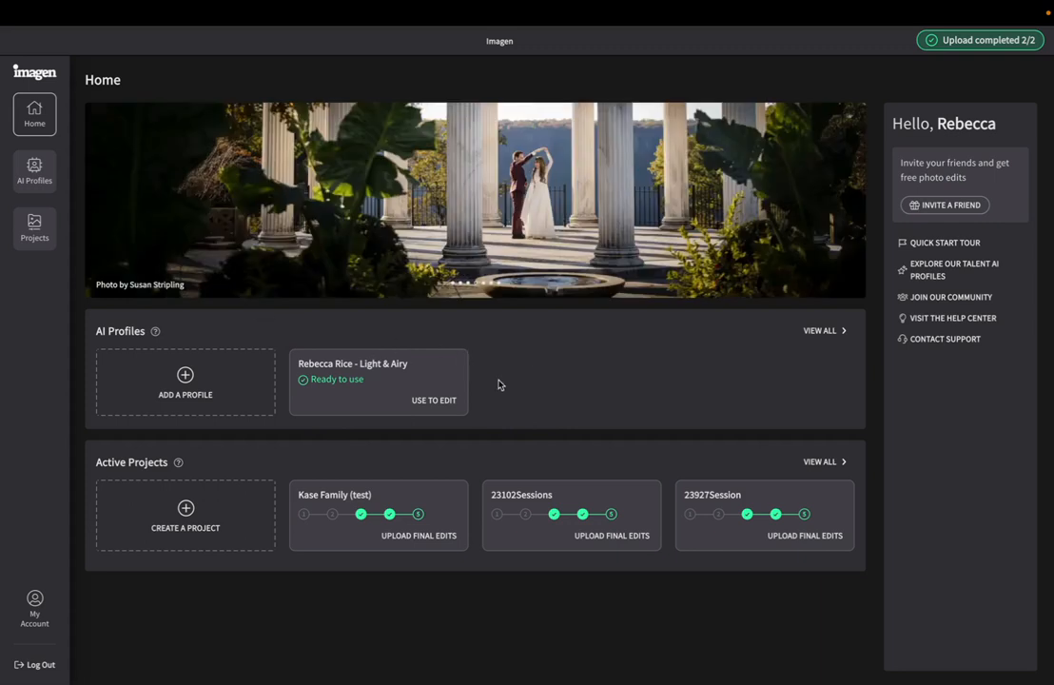